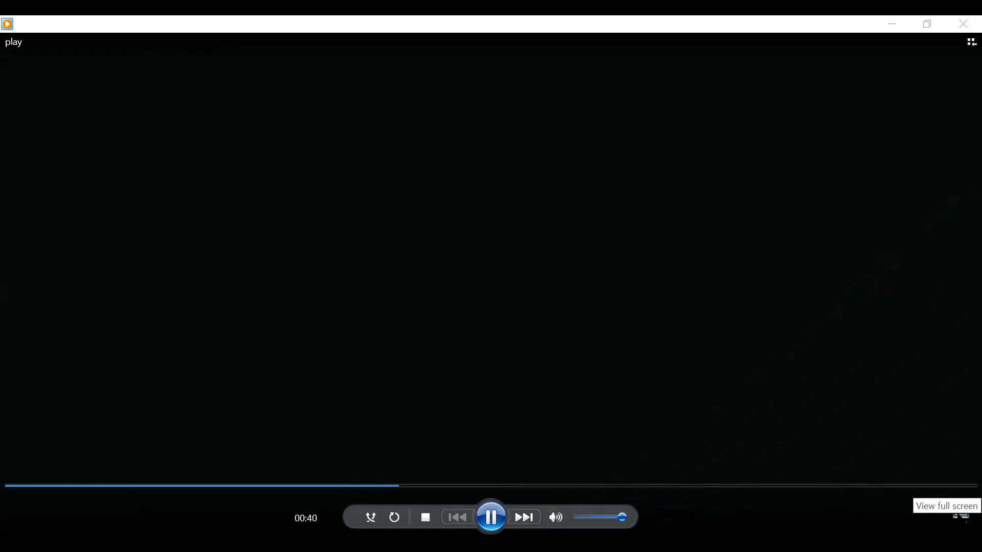
Switch the playing video 'play' to full-screen view
left_click(946, 506)
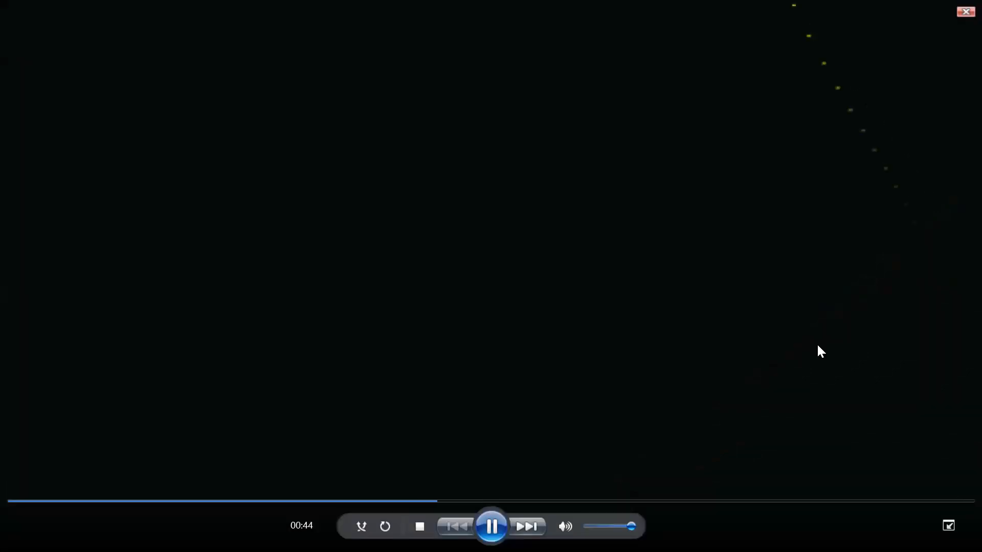